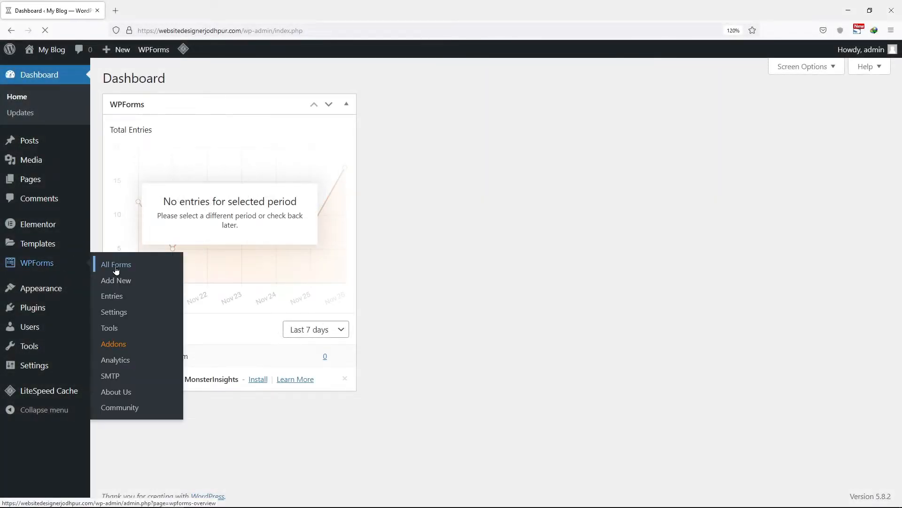
Start a new form from WPForms All Forms and name it 'Contact'.
left_click(116, 264)
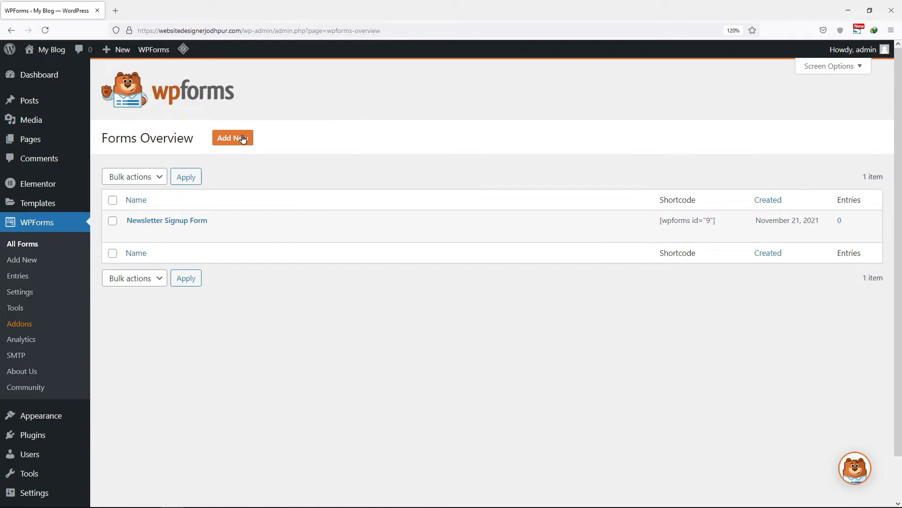
left_click(233, 137)
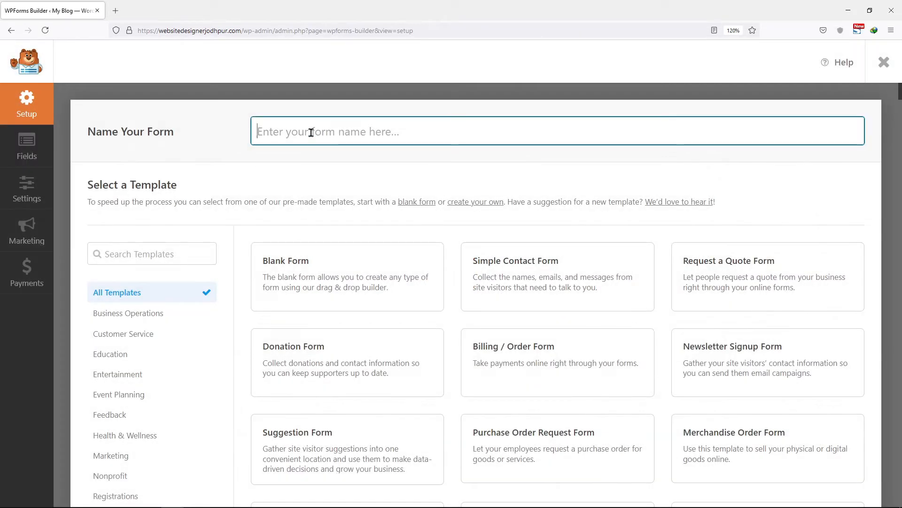
type("Contact")
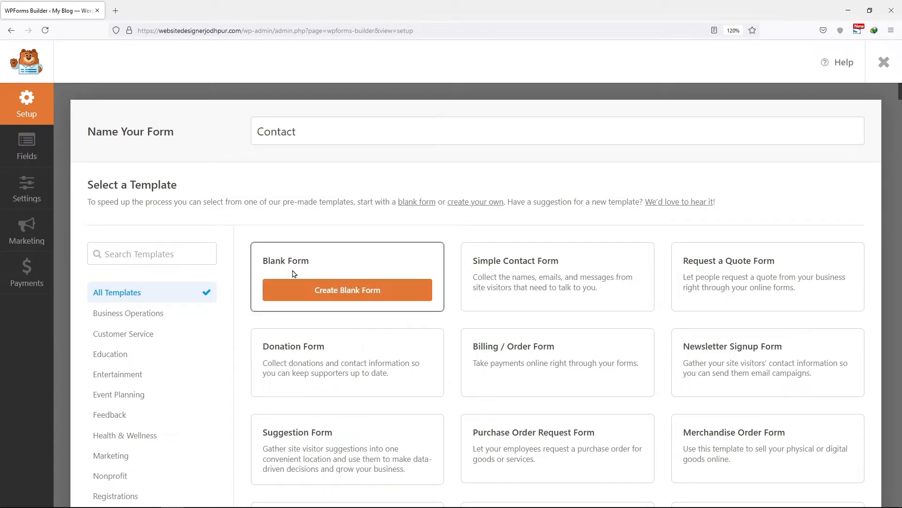
Build the Contact form from the blank template and add a Multiple Choice field.
left_click(347, 289)
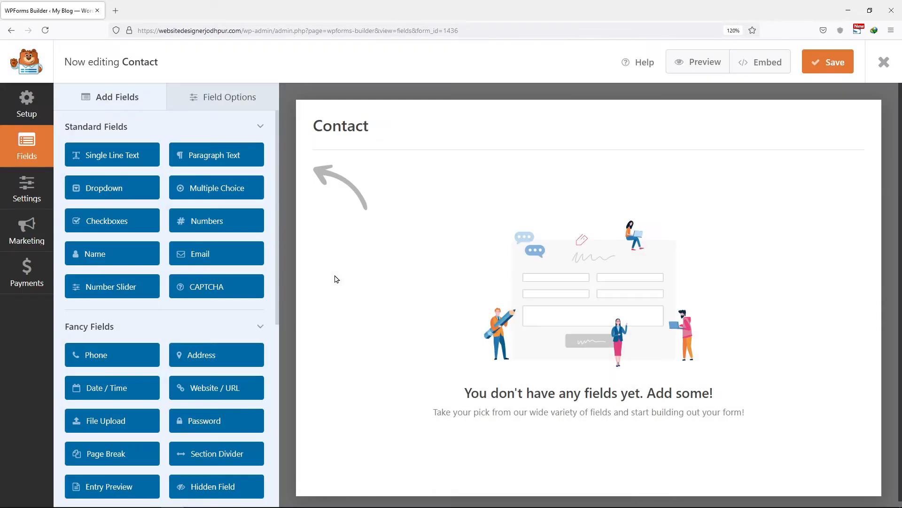
mouse_move(216, 187)
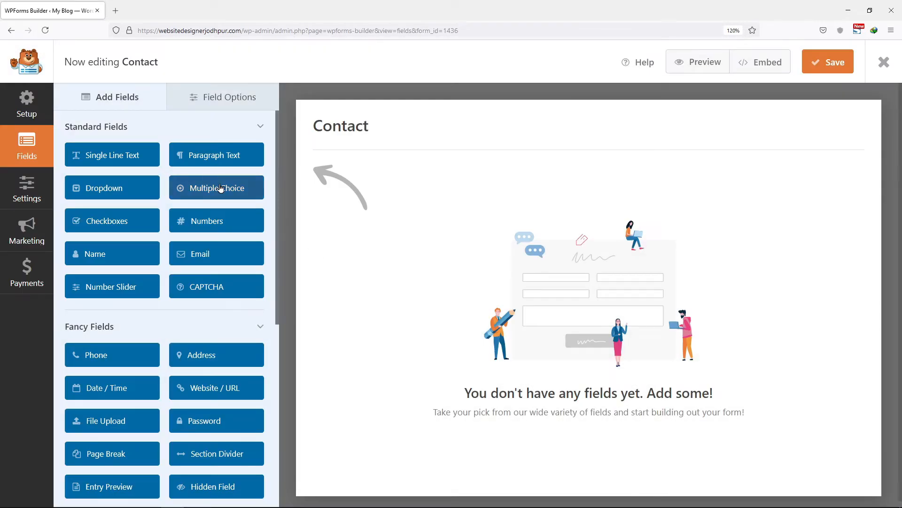
left_click(216, 188)
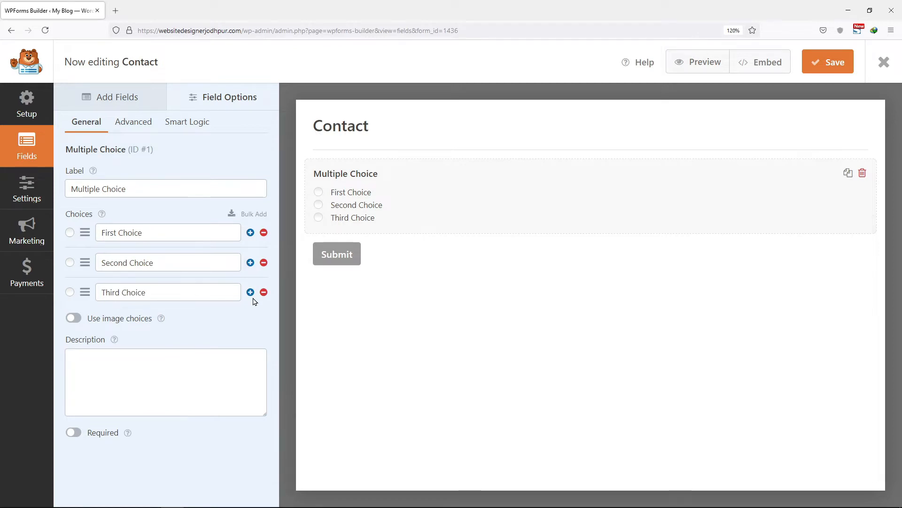
Delete the Third and Second choices, then add a new choice labelled 'Second Choice'.
left_click(263, 292)
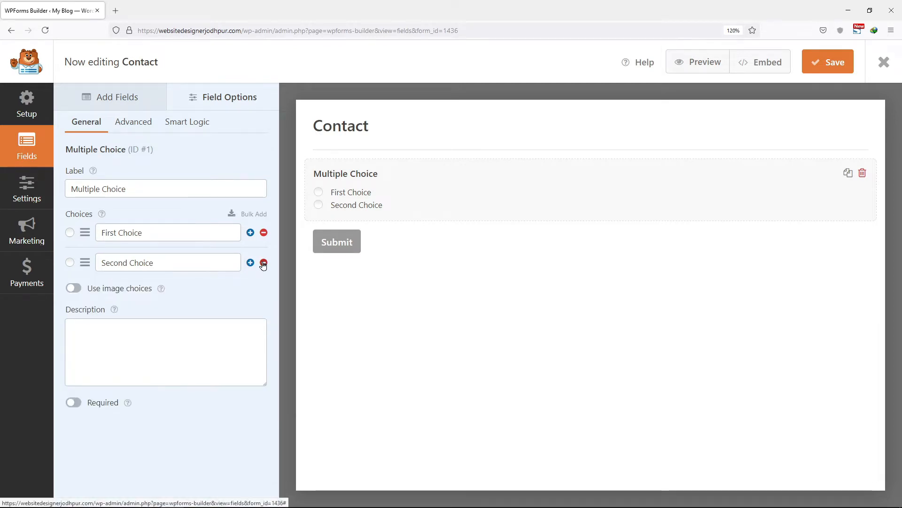
left_click(264, 263)
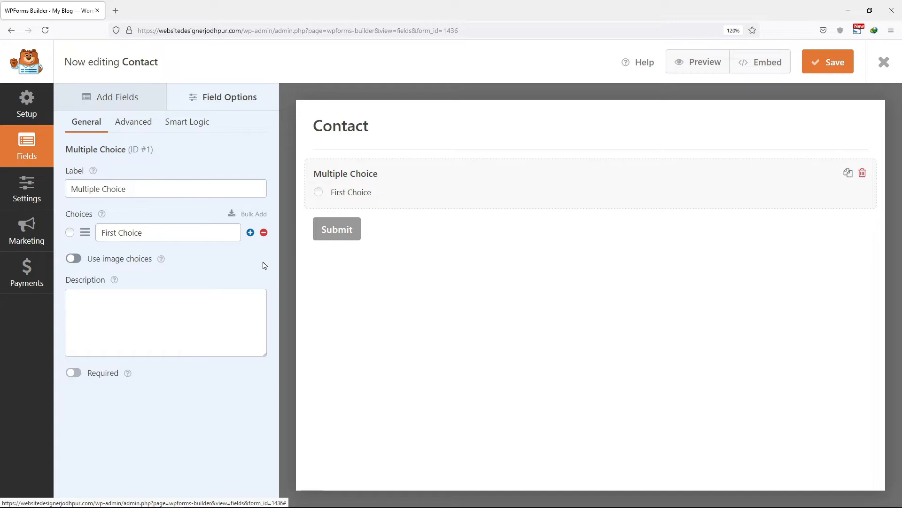
mouse_move(262, 244)
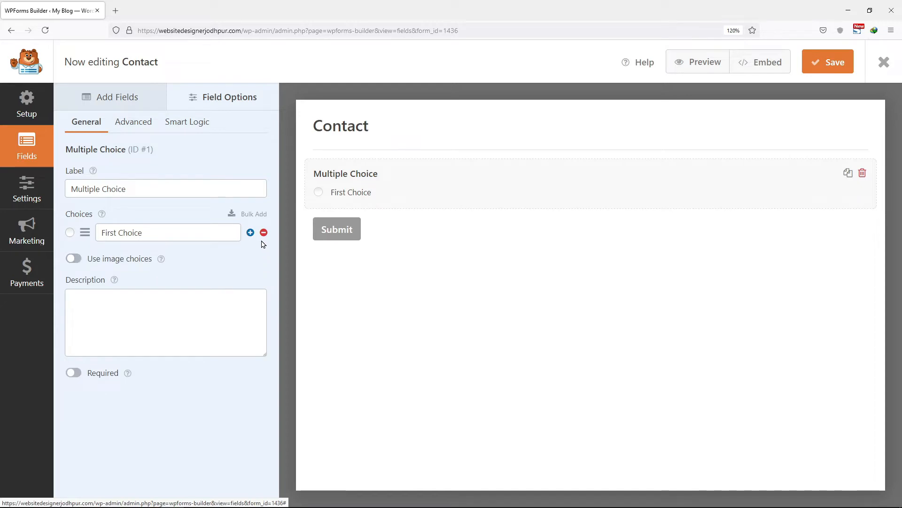
left_click(249, 233)
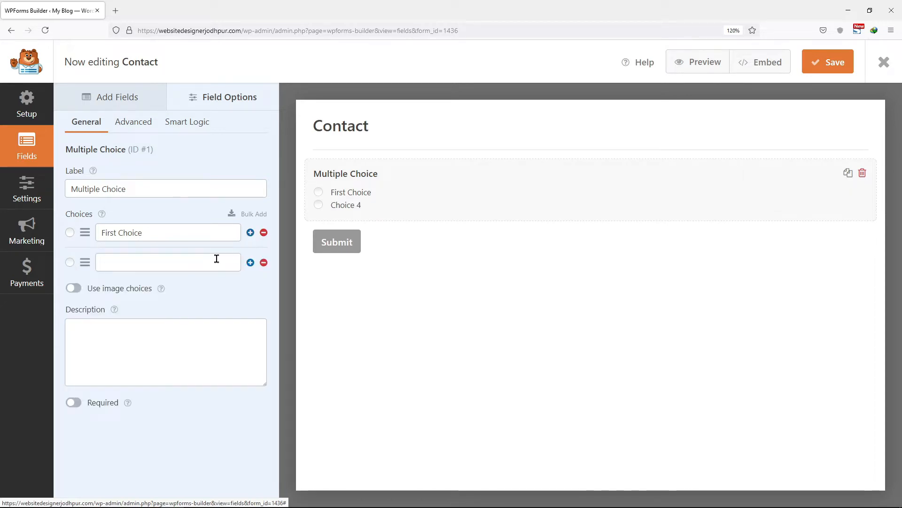
left_click(167, 261)
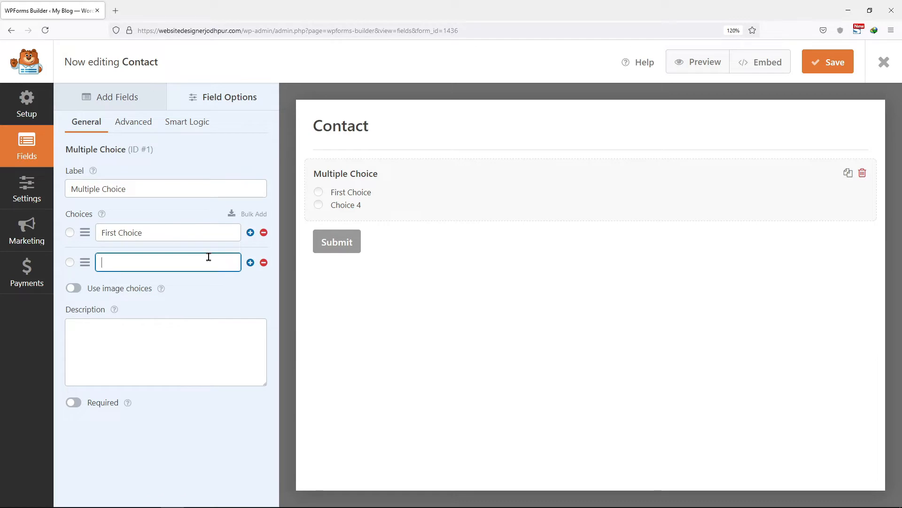
type("Second")
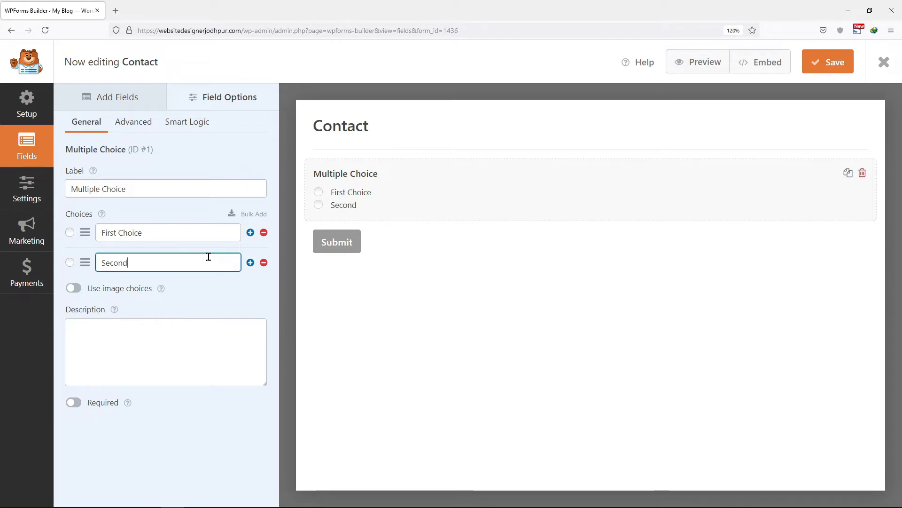
type("Choice")
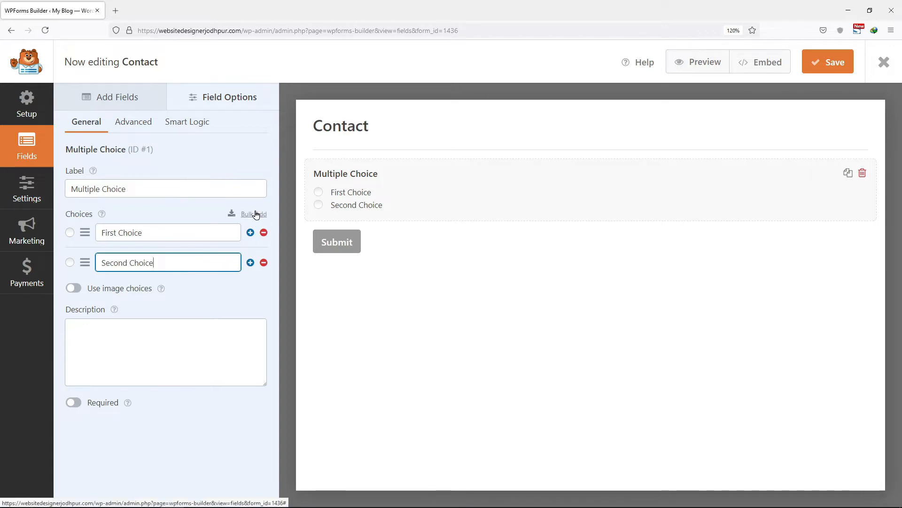
Bulk-add 'Third Choice' and 'Fourth Choice' to the Multiple Choice field.
left_click(253, 213)
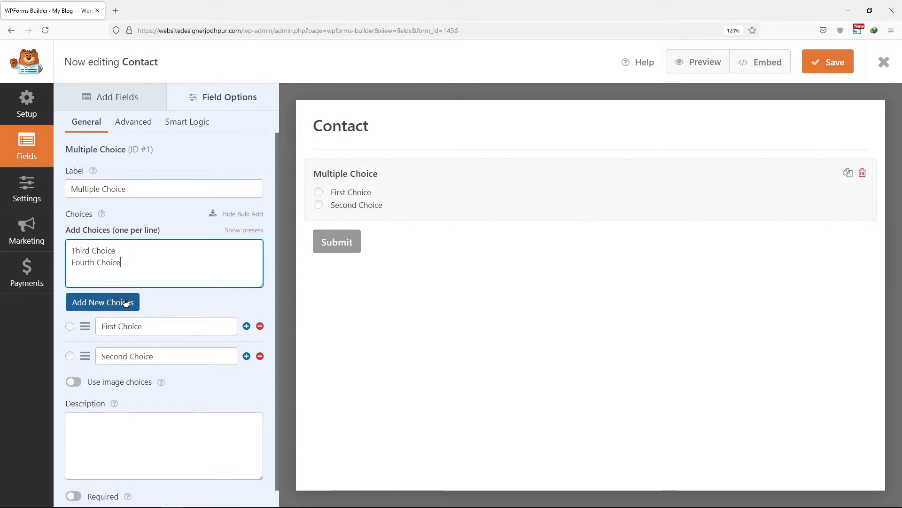
left_click(103, 302)
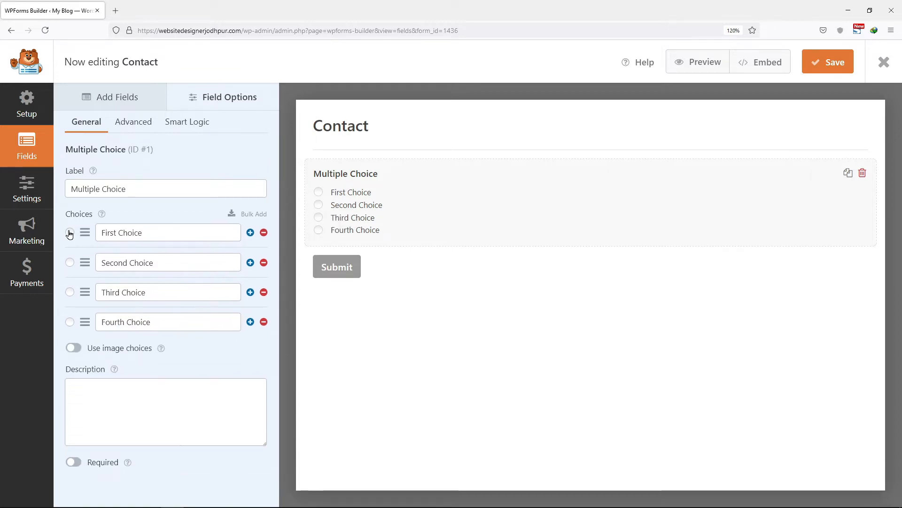
mouse_move(73, 293)
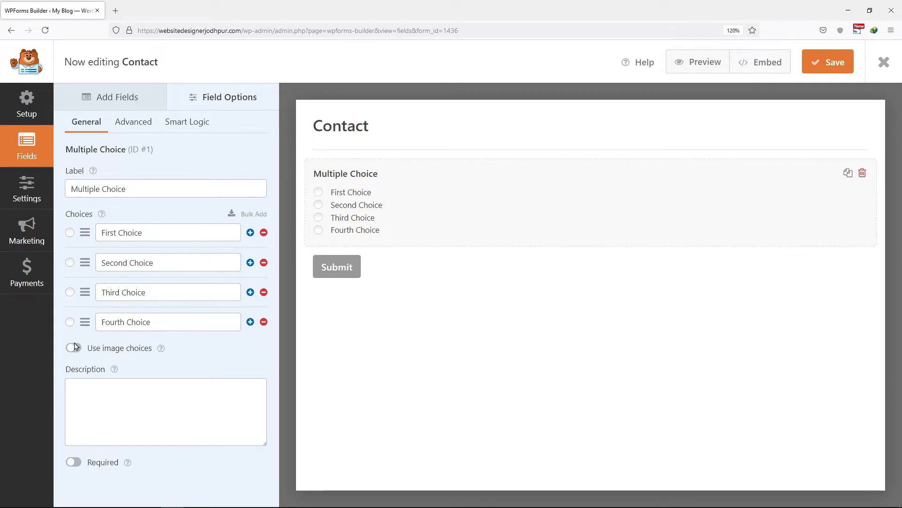
Enable image choices and attach portrait photos to the second, third and fourth choices.
left_click(73, 348)
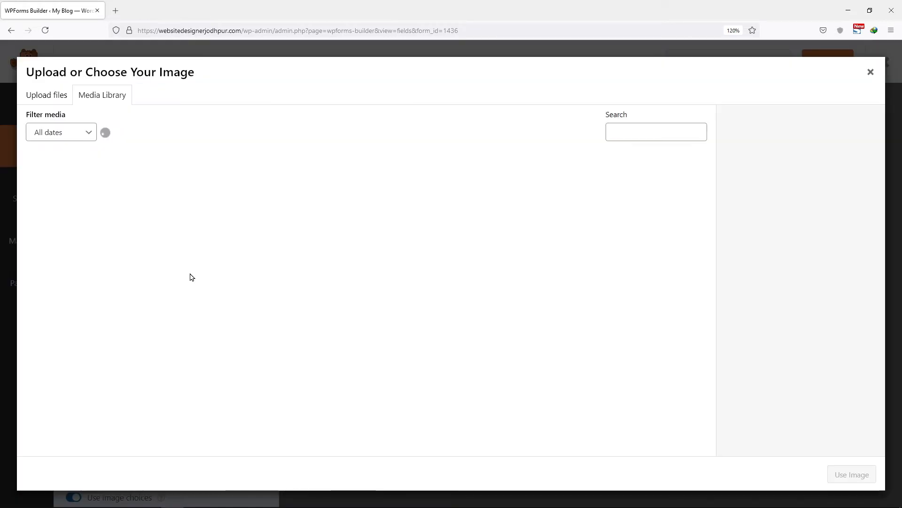
left_click(405, 274)
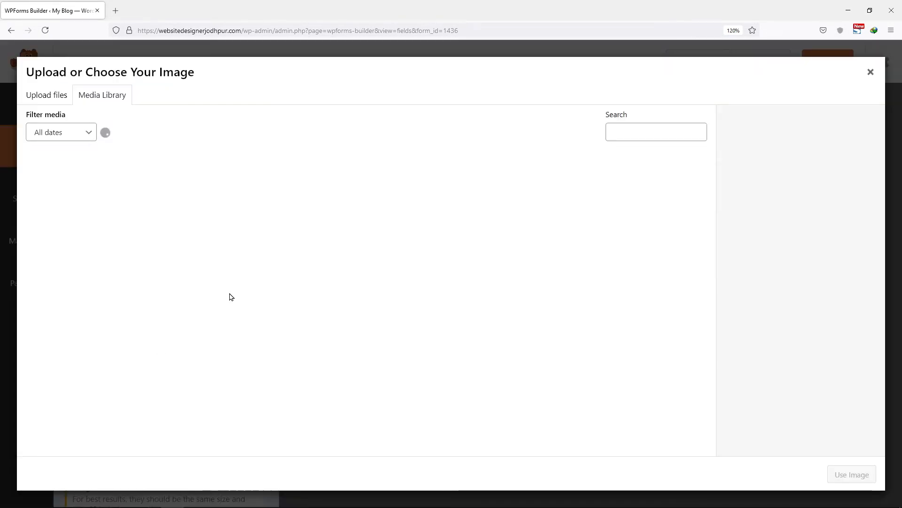
left_click(490, 274)
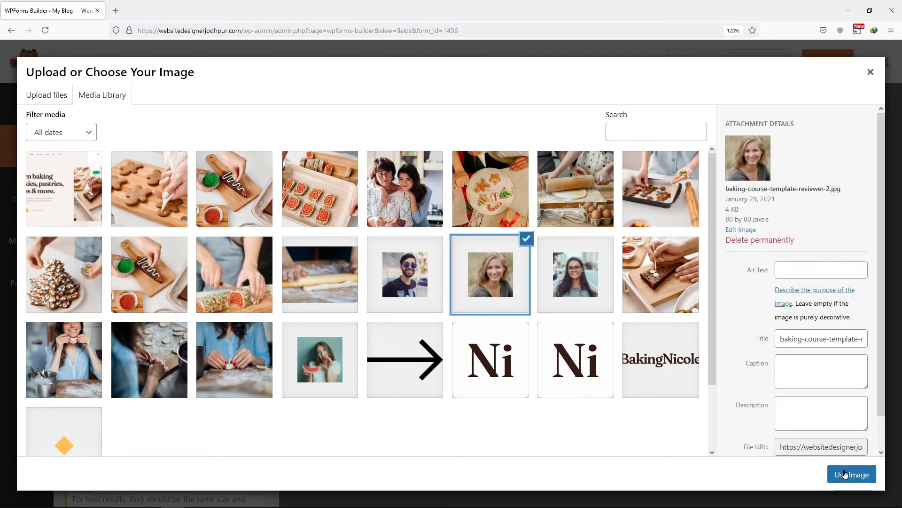
left_click(851, 473)
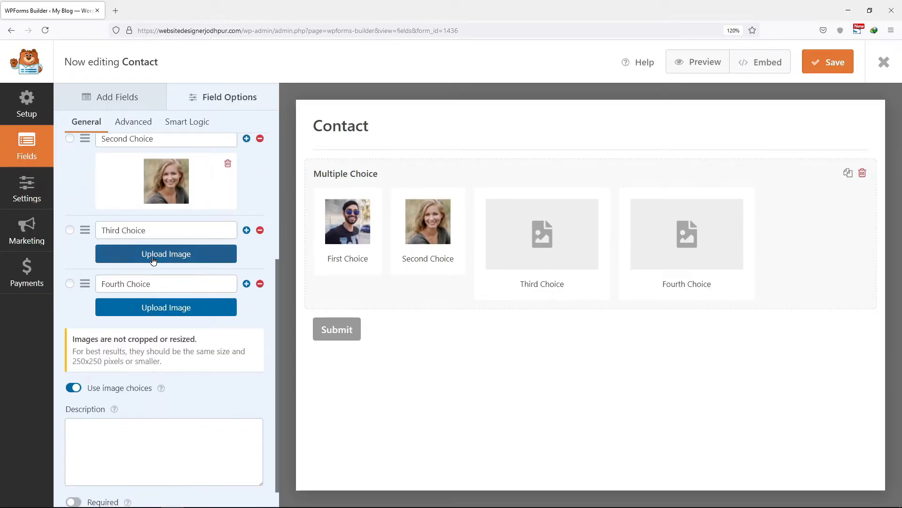
left_click(165, 253)
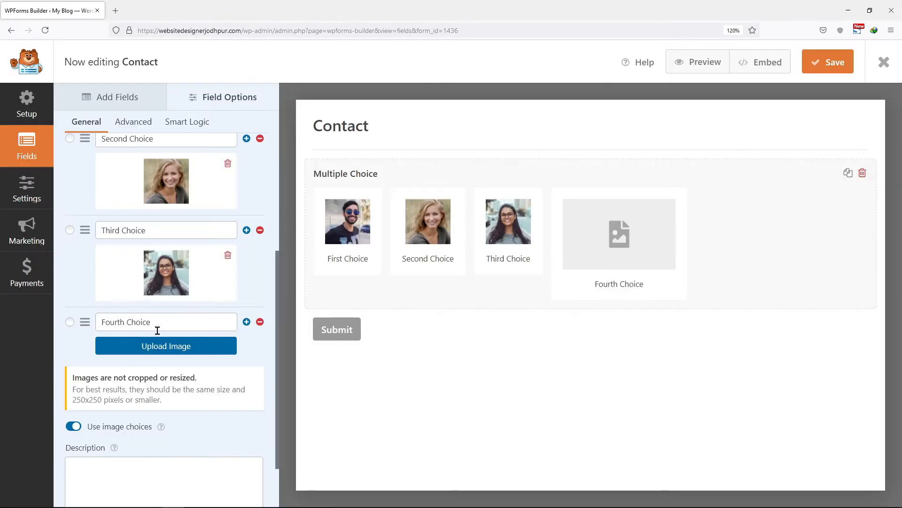
left_click(166, 346)
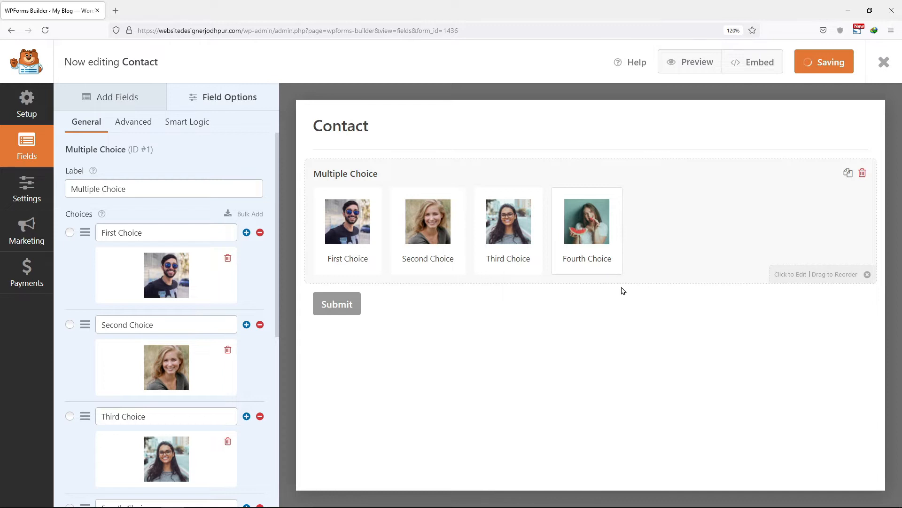
Preview the form, select the Second then First Choice images, and return to the builder.
left_click(220, 10)
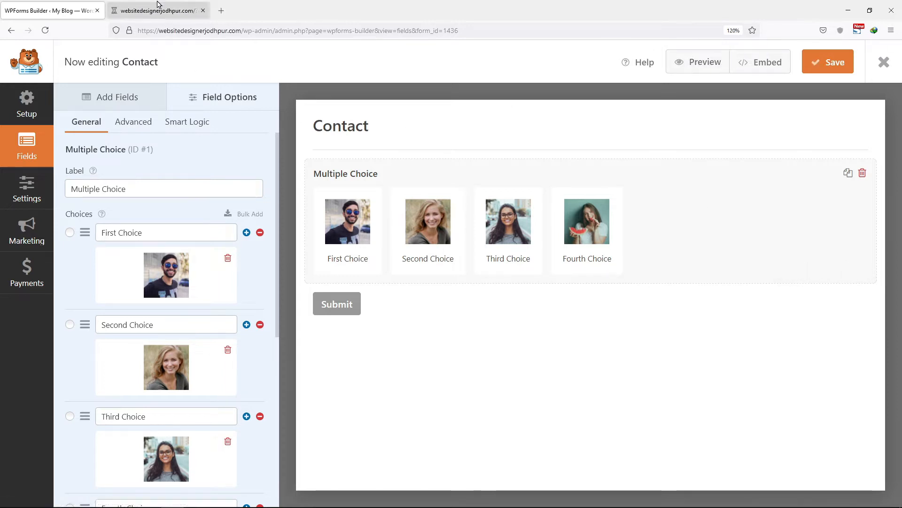
left_click(697, 62)
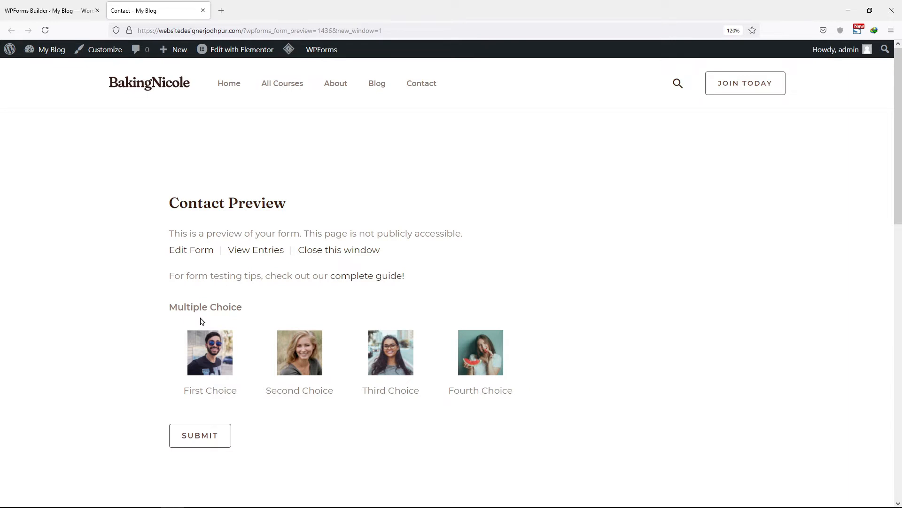
left_click(299, 352)
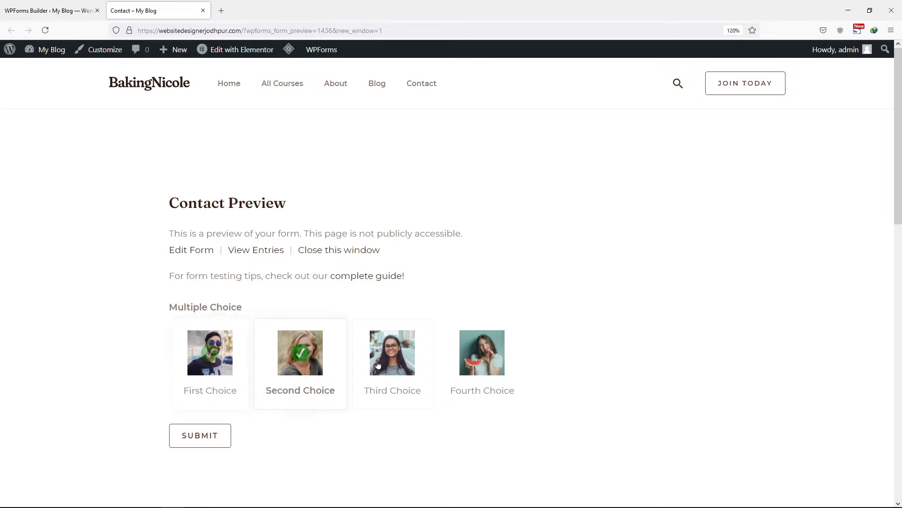
left_click(210, 352)
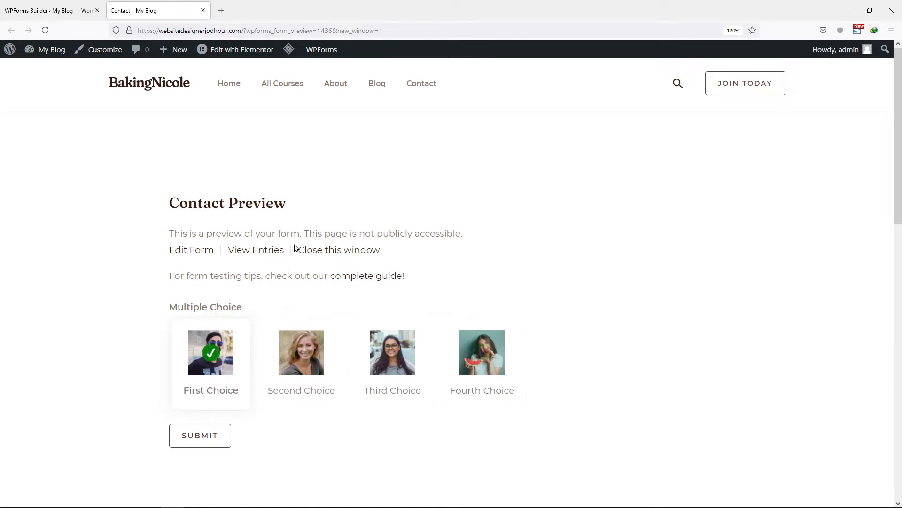
left_click(50, 10)
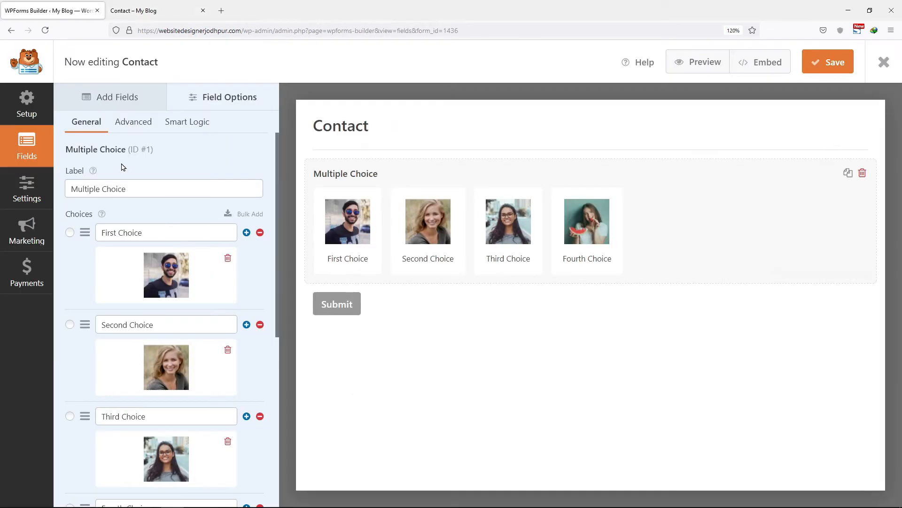
mouse_move(348, 221)
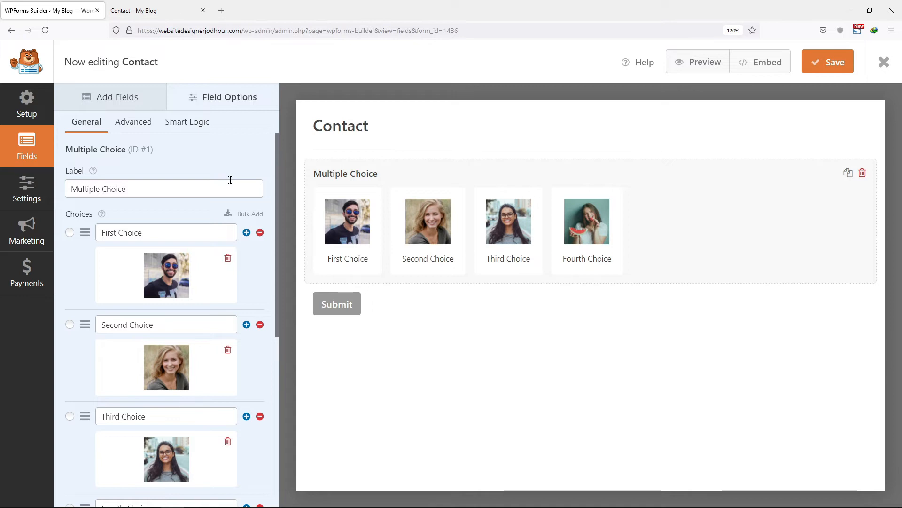
mouse_move(150, 116)
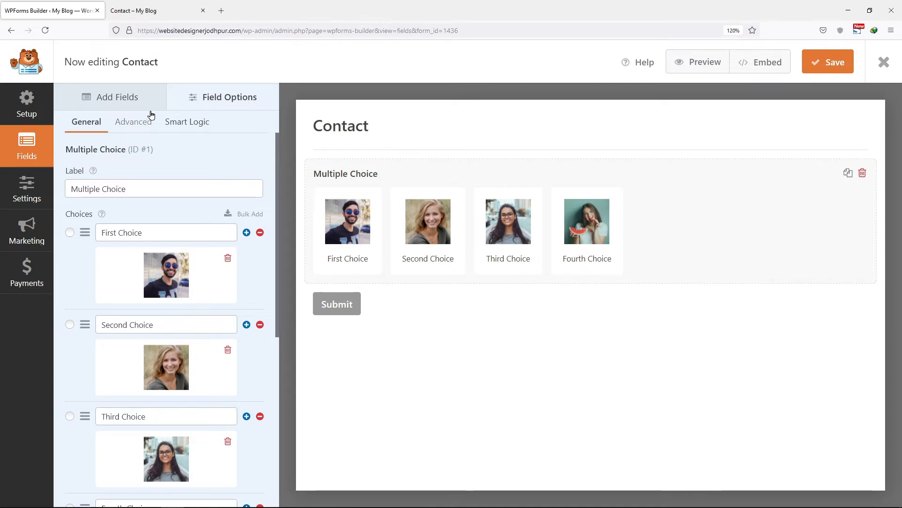
Set the field's Advanced Dynamic Choices to Post Type and view the result in preview.
left_click(133, 121)
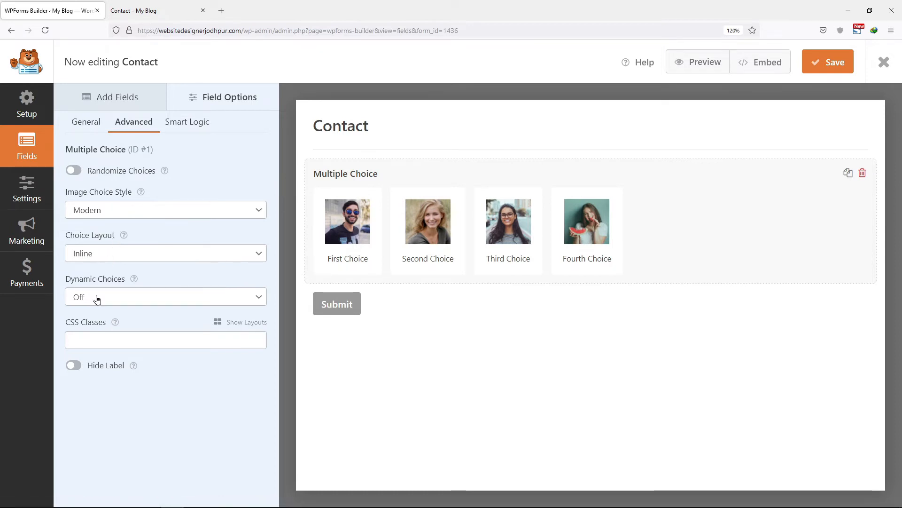
left_click(165, 296)
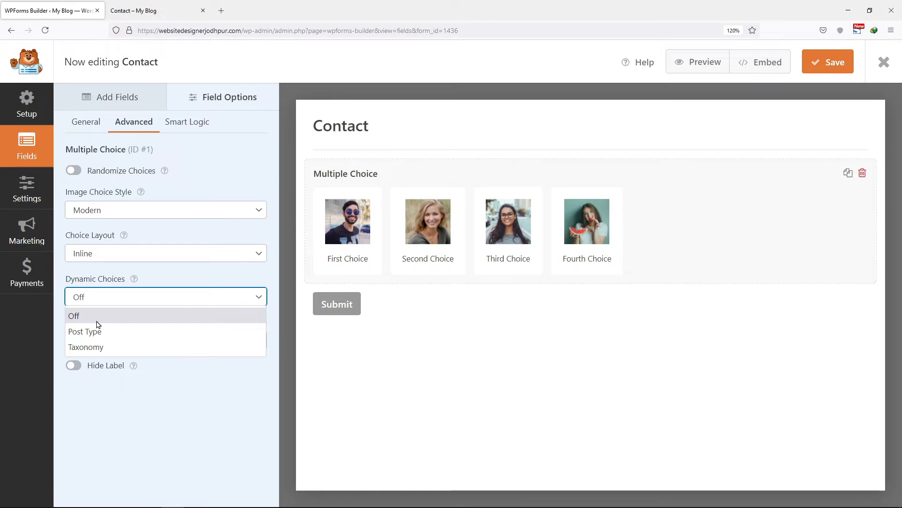
left_click(84, 331)
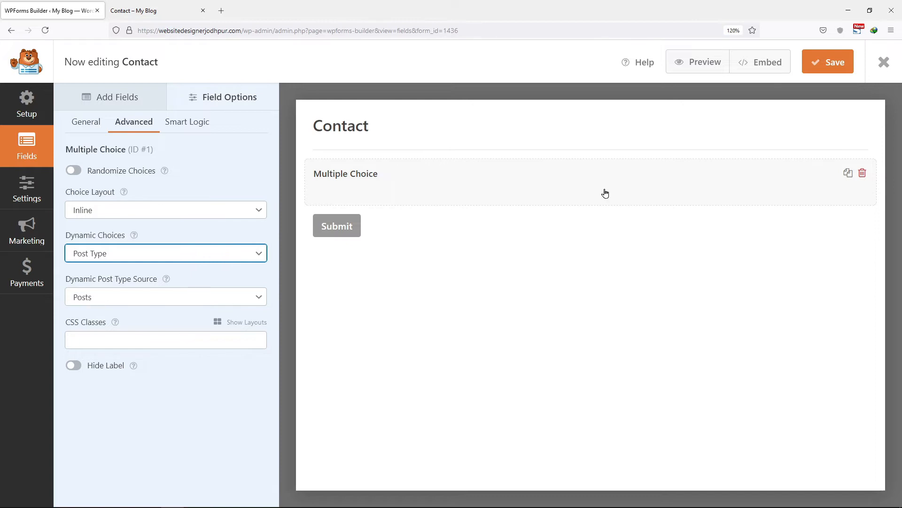
left_click(828, 62)
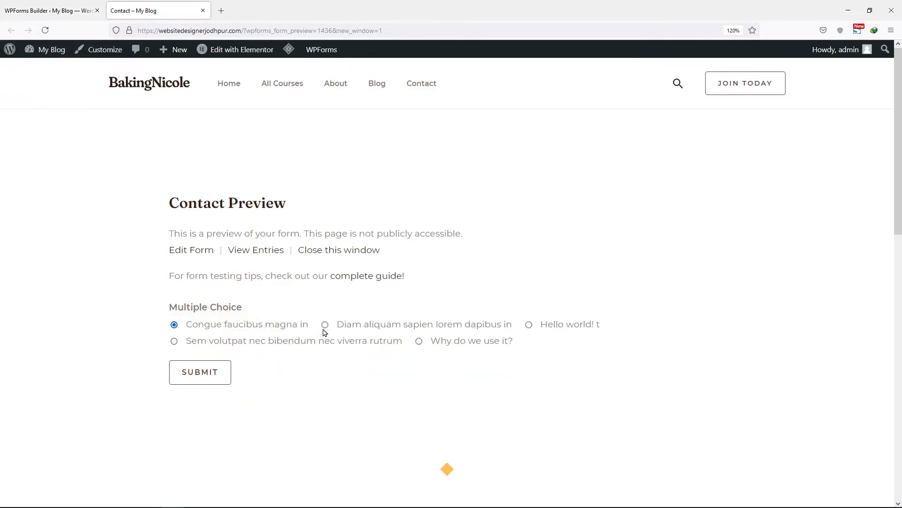
Select 'Why do we use it?' and then 'Hello world!' among the post-title options.
left_click(419, 340)
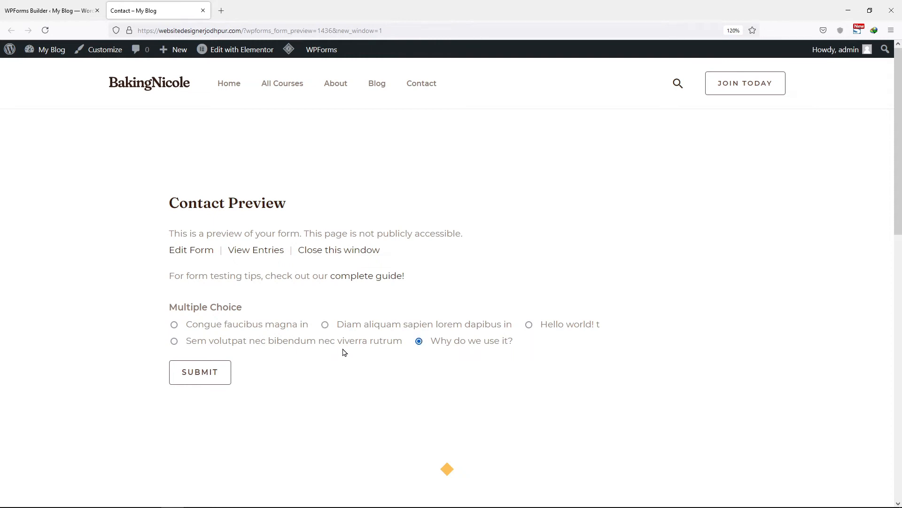
left_click(528, 324)
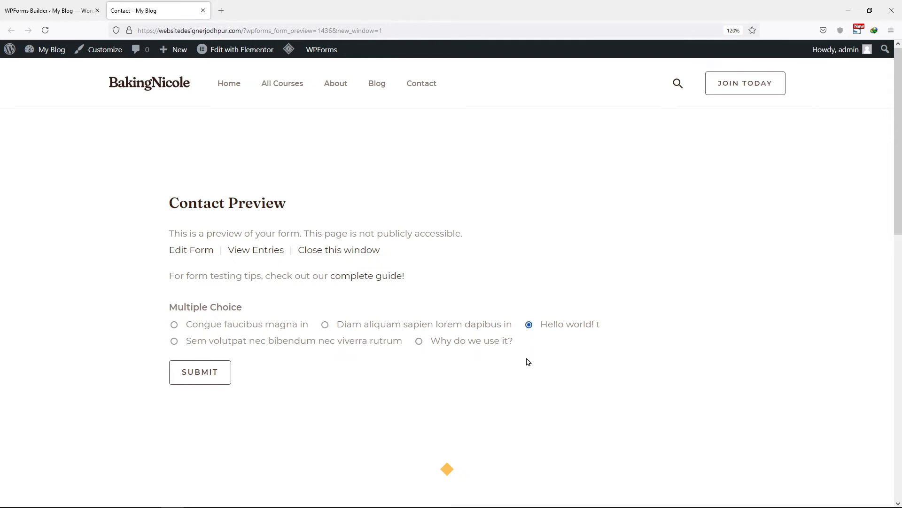